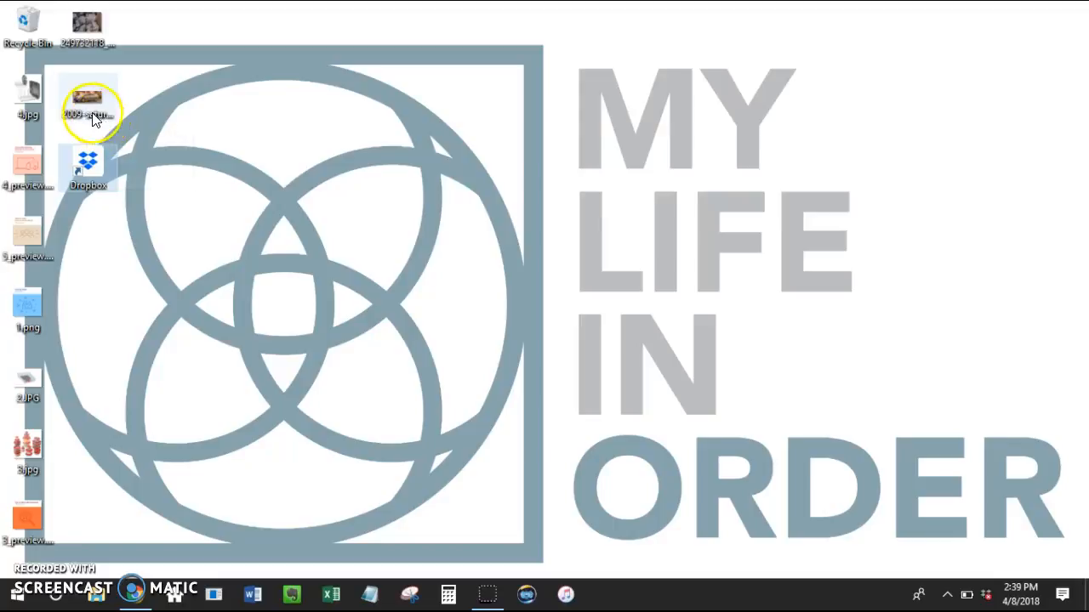
# - Delete the photo file from the desktop and select the bottom two image files for removal
pyautogui.rightClick(88, 103)
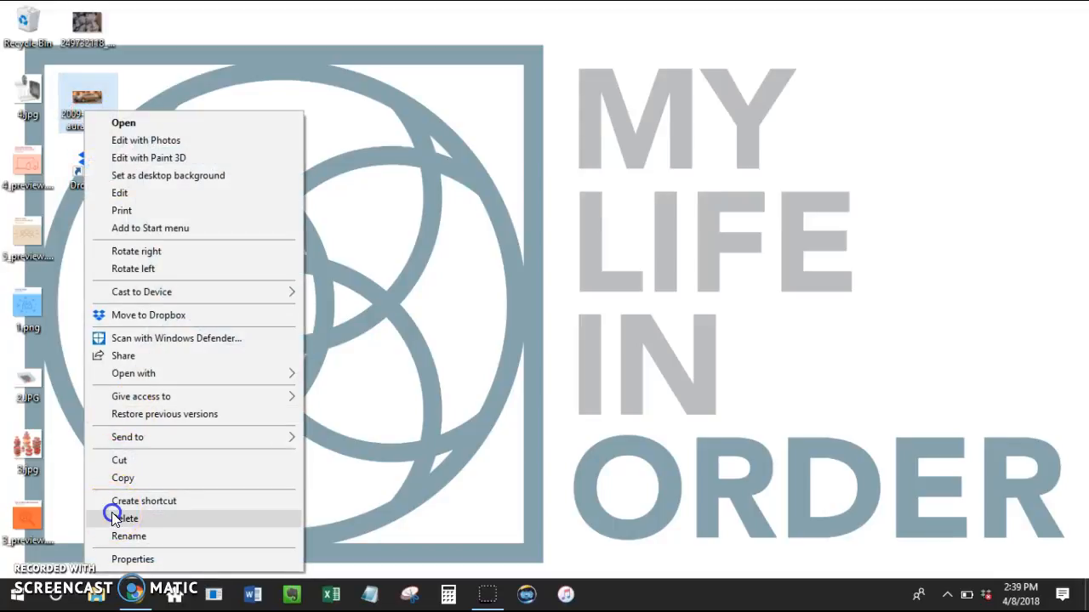
pyautogui.click(125, 518)
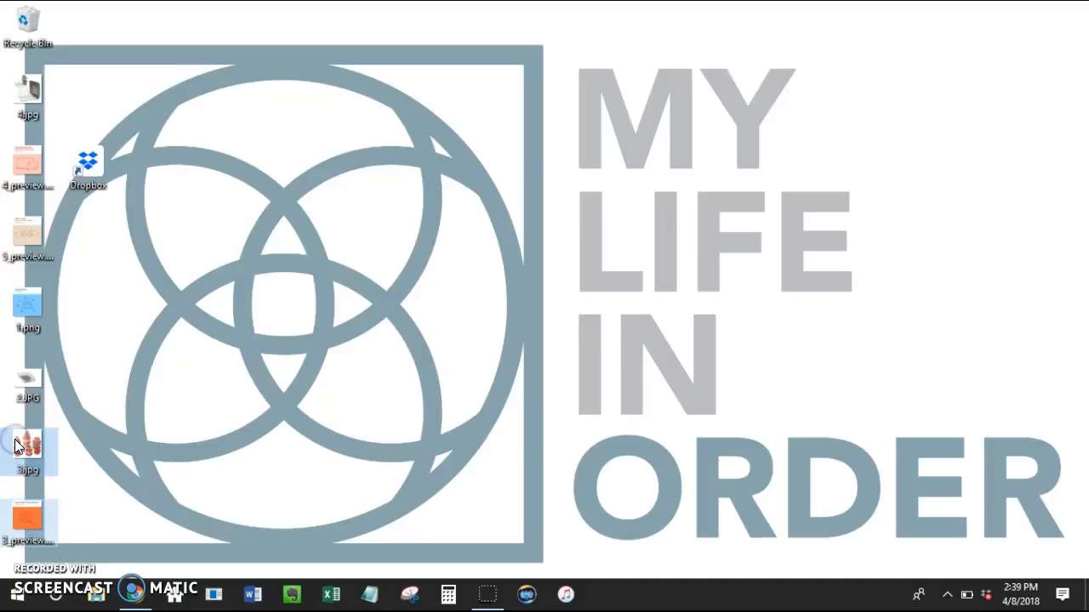
pyautogui.rightClick(27, 447)
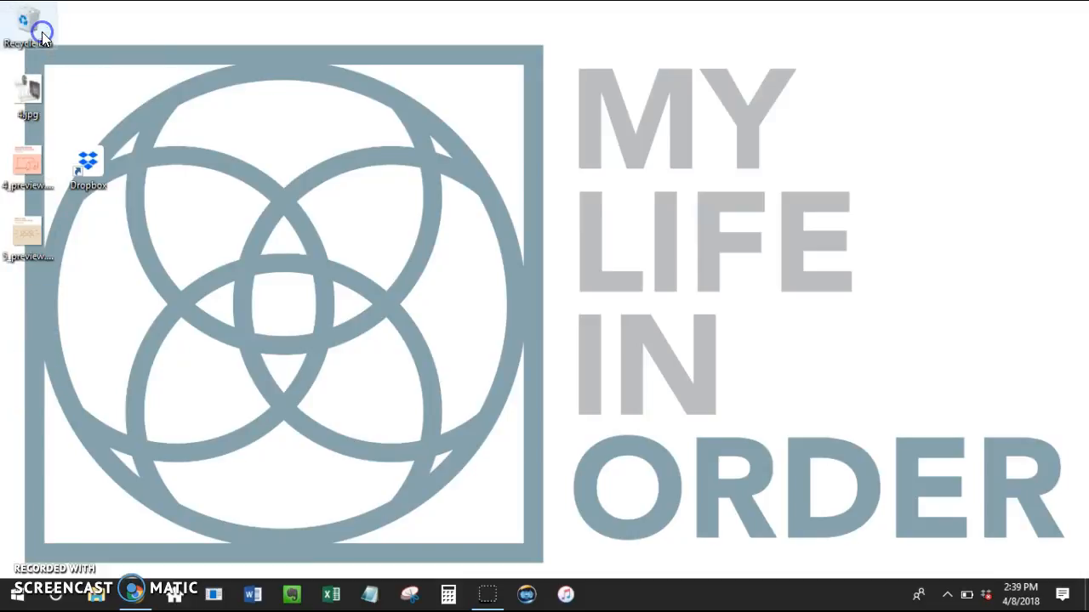
pyautogui.moveTo(55, 141)
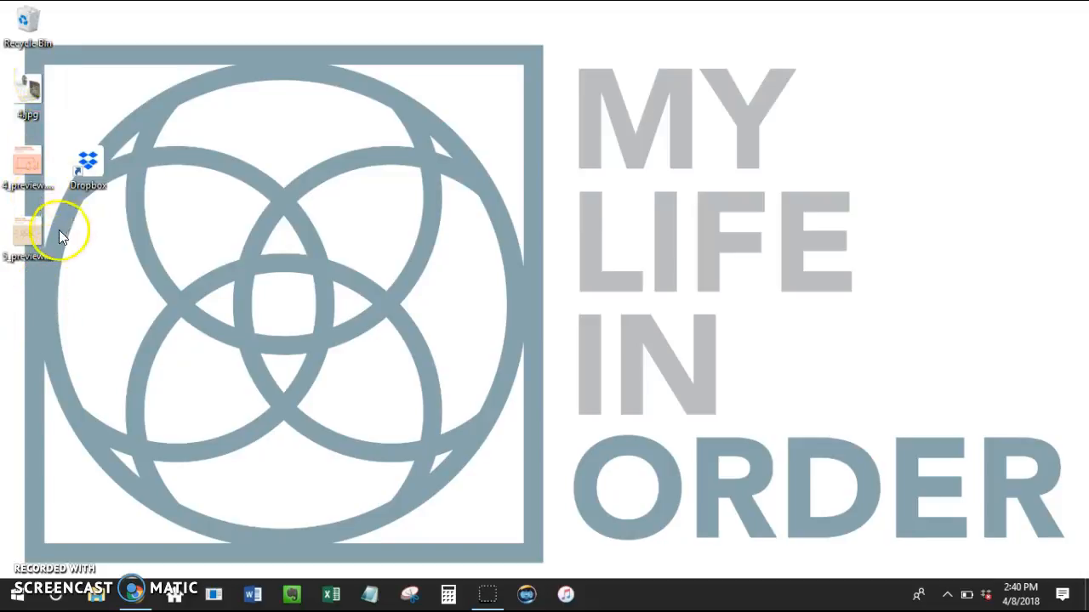
pyautogui.moveTo(62, 285)
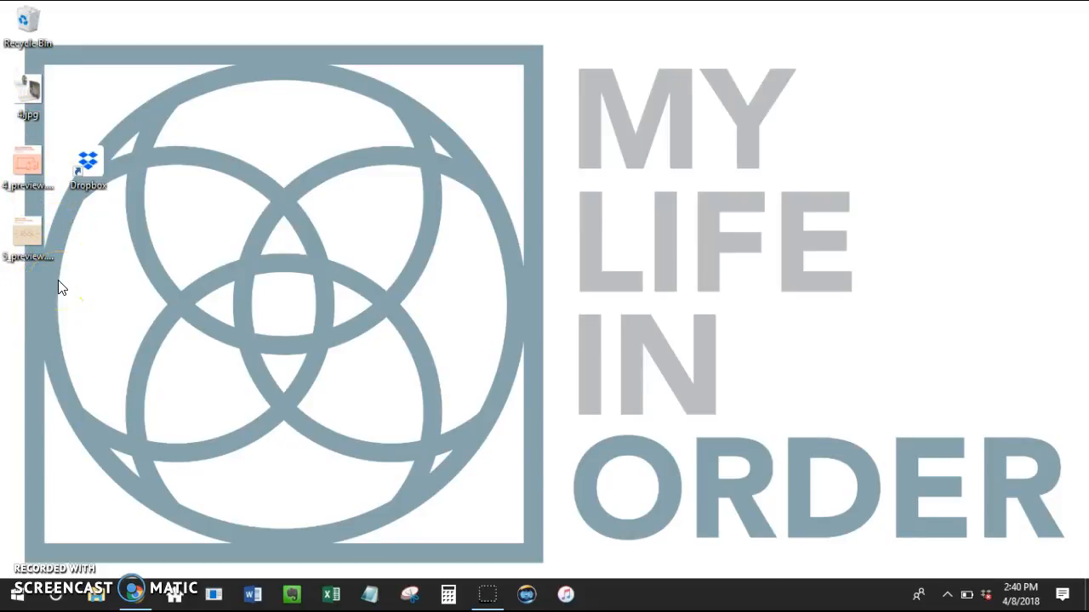
# - Create a new desktop folder named 'Desktop Files'
pyautogui.rightClick(62, 287)
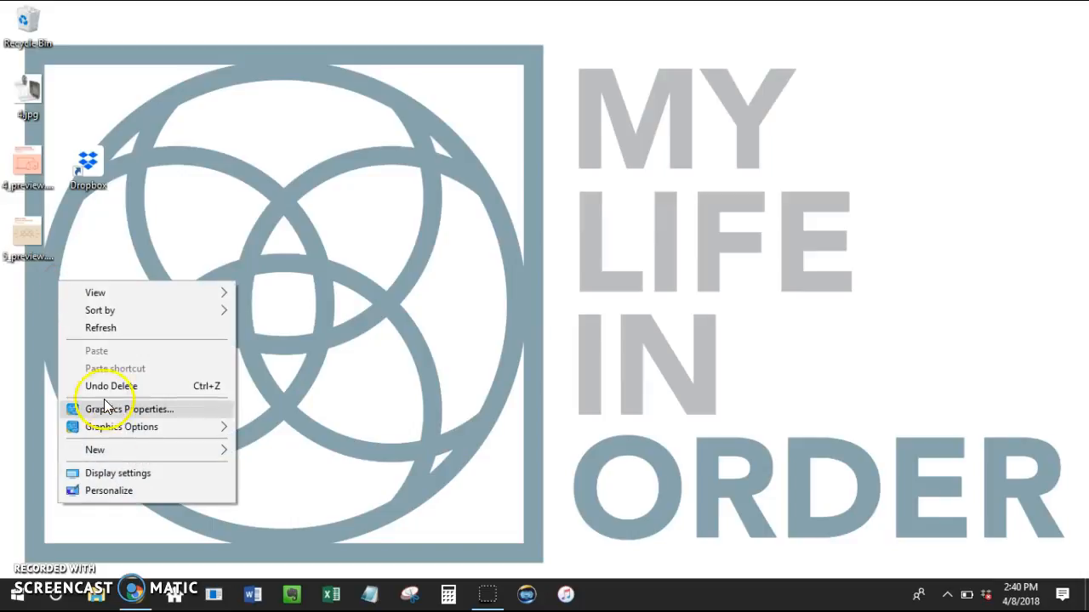
pyautogui.click(94, 449)
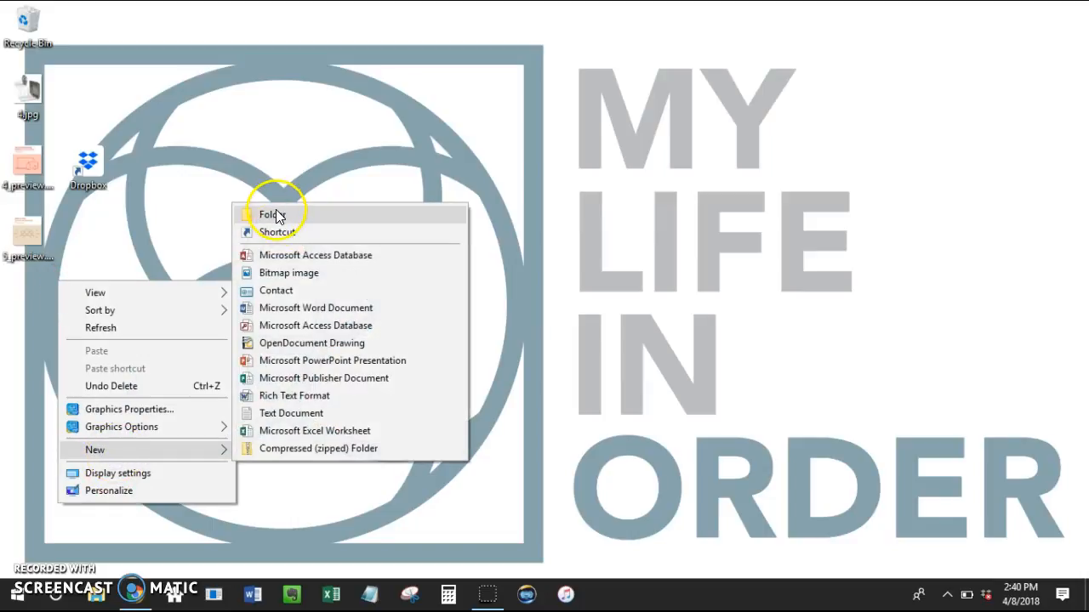
pyautogui.click(270, 213)
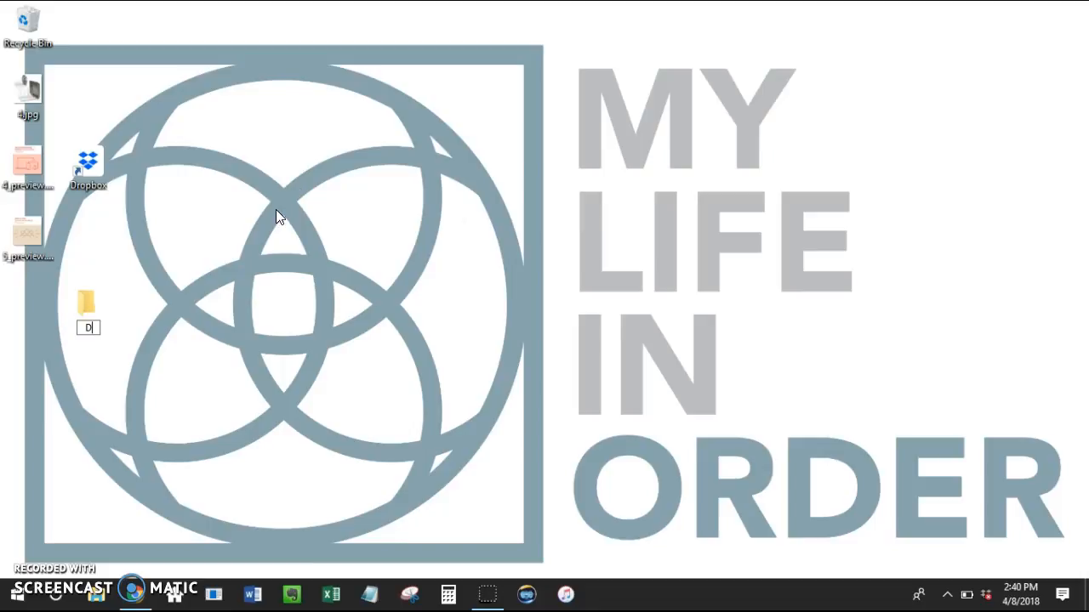
pyautogui.write('esktop Files')
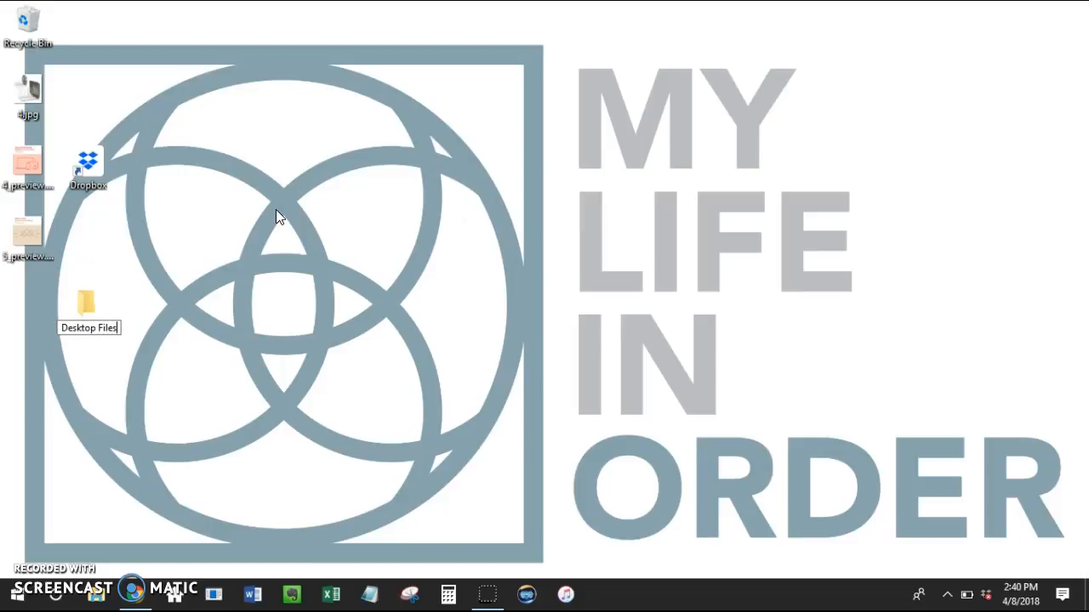
pyautogui.click(88, 306)
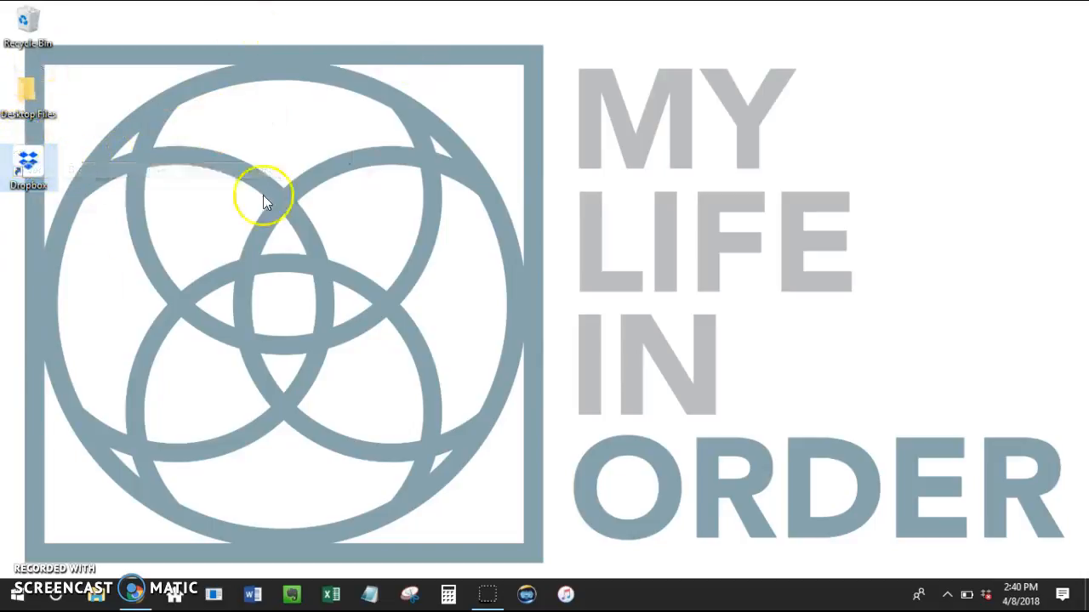
pyautogui.moveTo(101, 500)
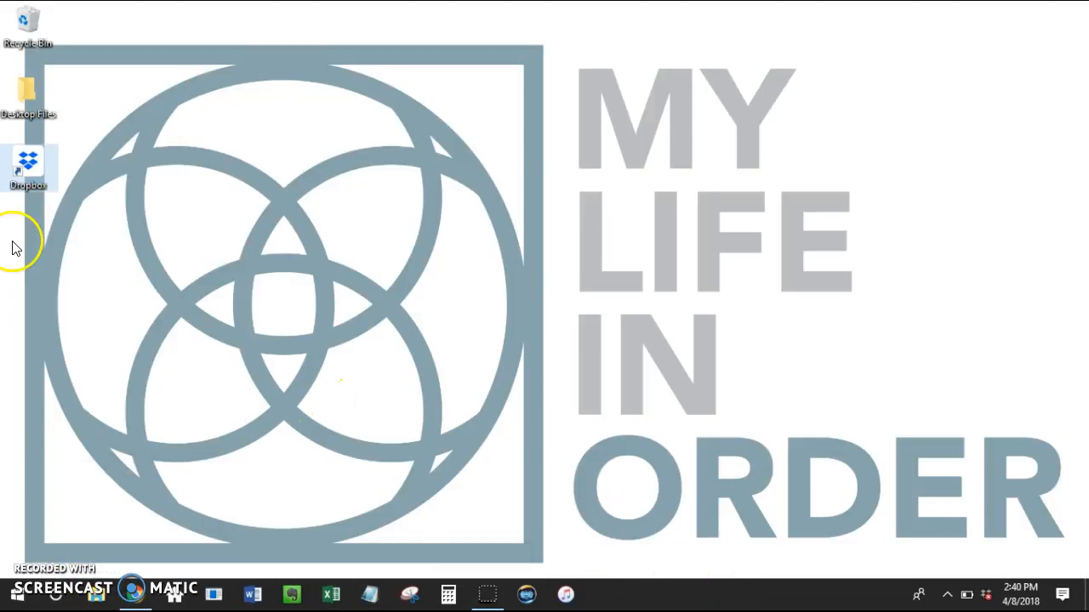
pyautogui.moveTo(28, 166)
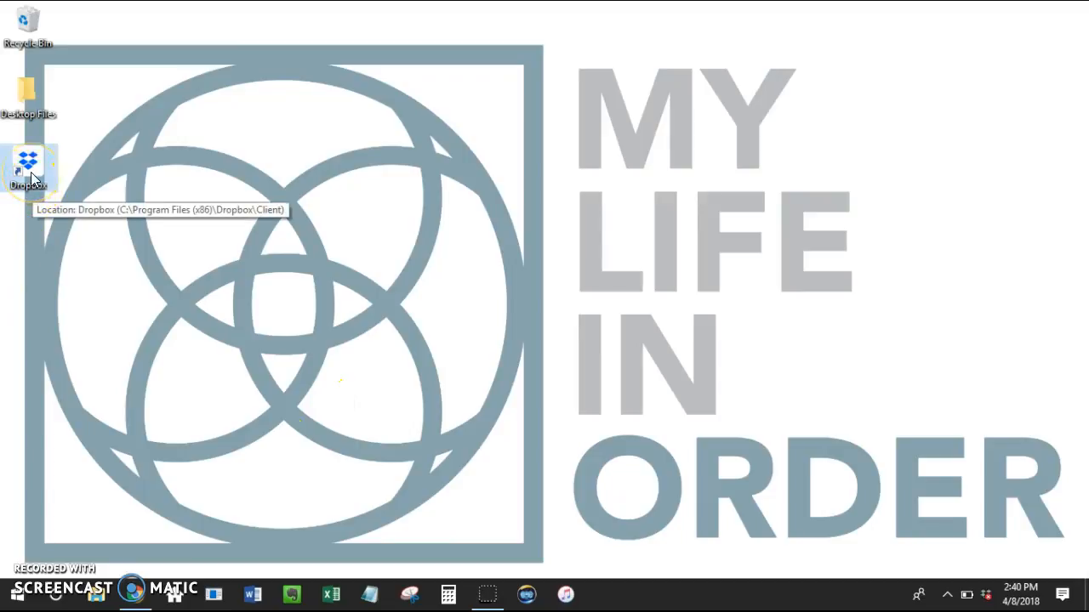
# - Pin Dropbox to the taskbar and drag its desktop shortcut into the Recycle Bin
pyautogui.rightClick(28, 170)
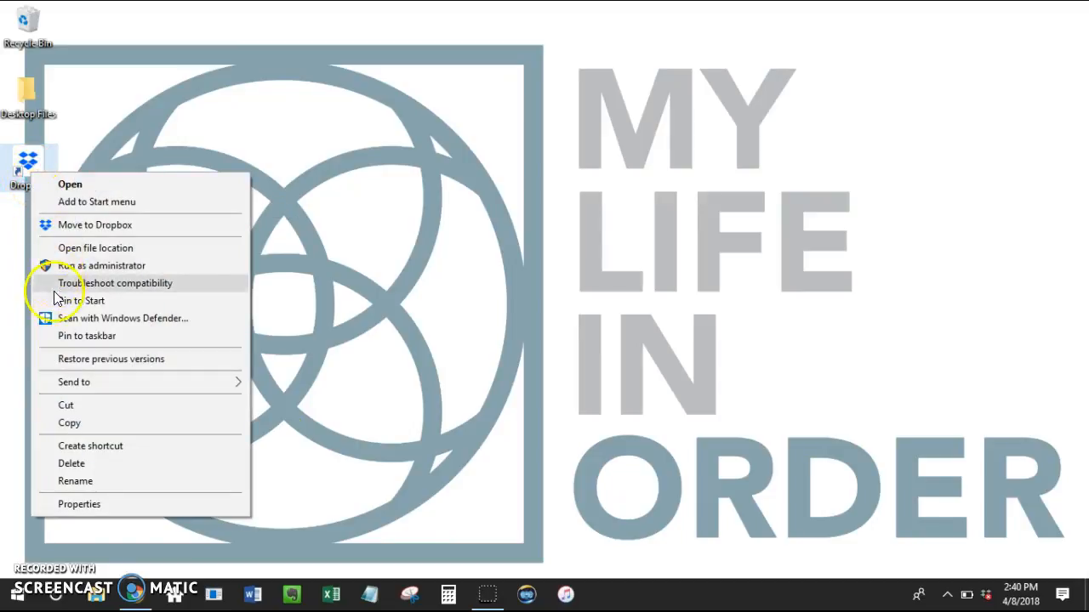
pyautogui.moveTo(86, 335)
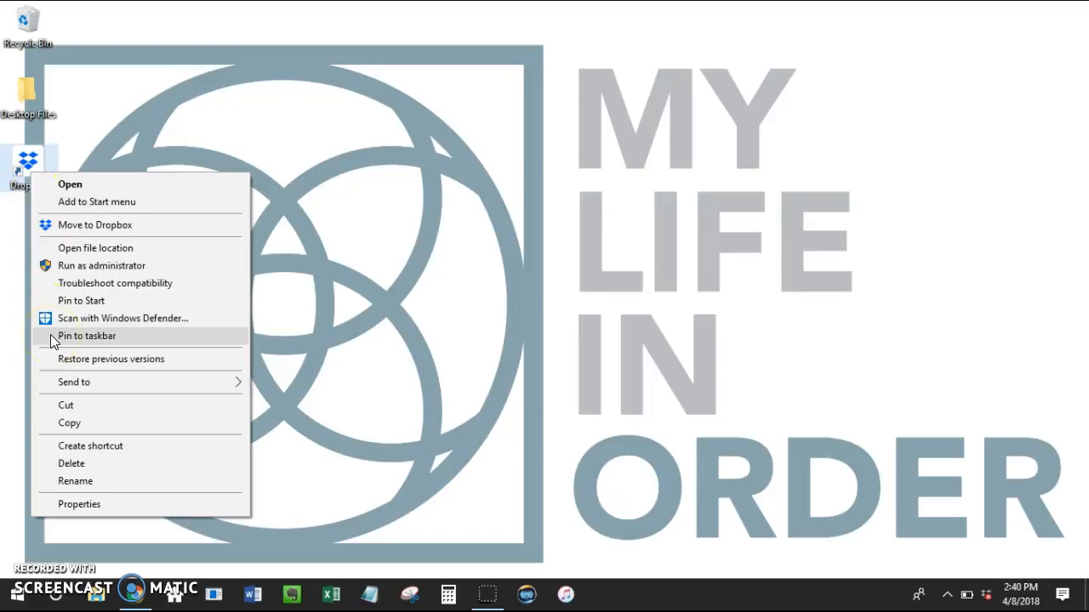
pyautogui.click(86, 335)
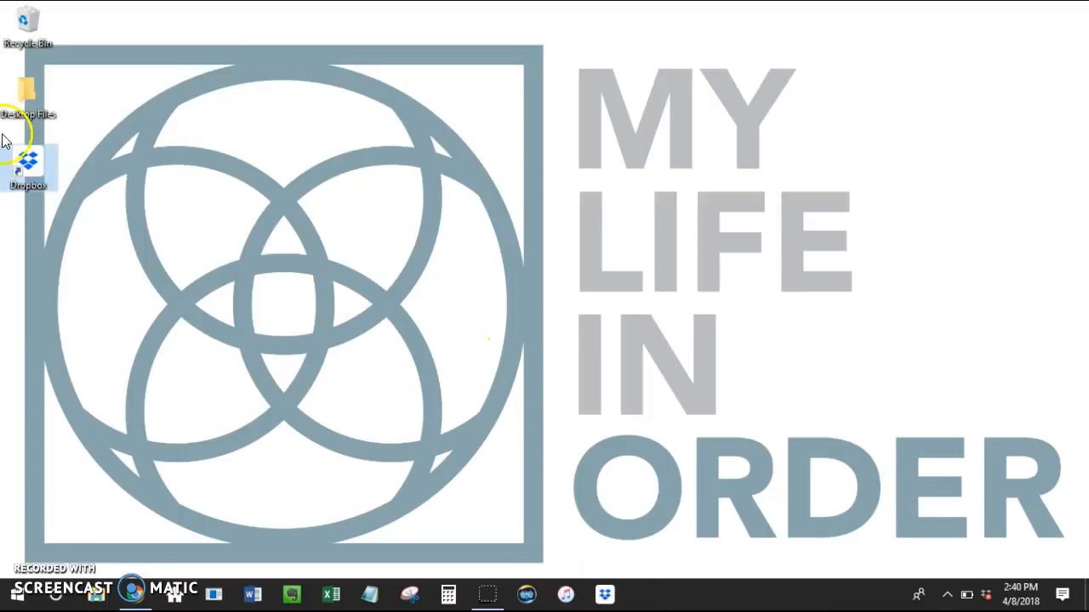
pyautogui.moveTo(28, 166)
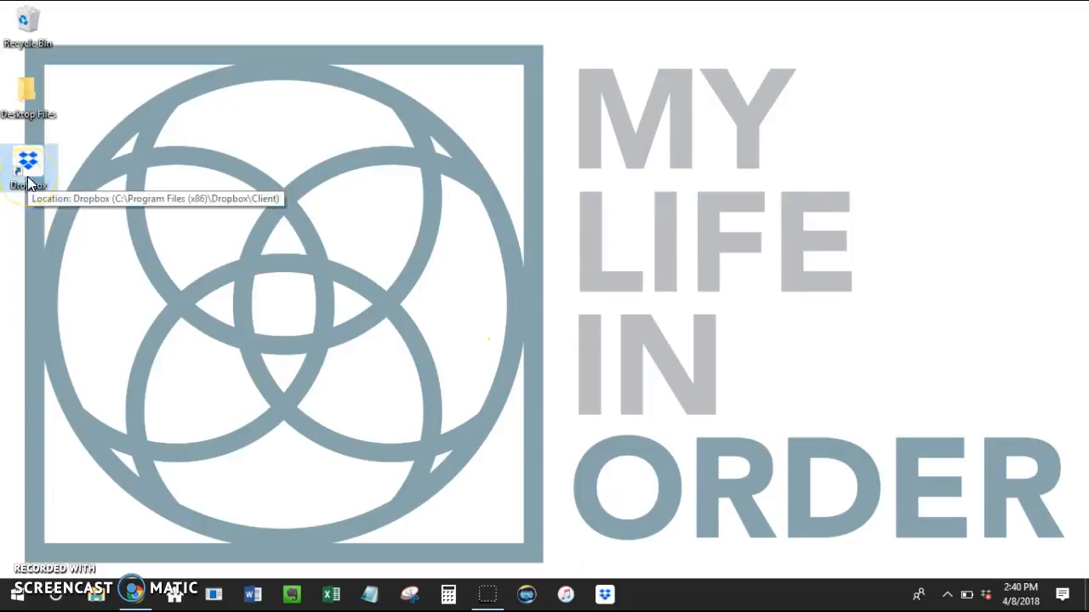
pyautogui.moveTo(28, 162); pyautogui.dragTo(49, 59)
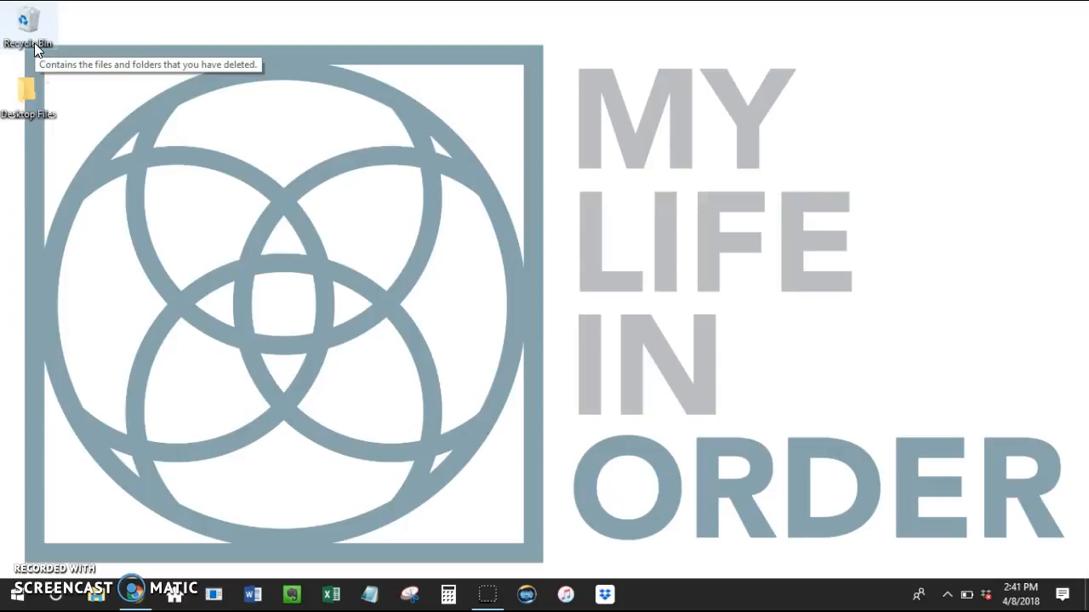
pyautogui.moveTo(786, 357)
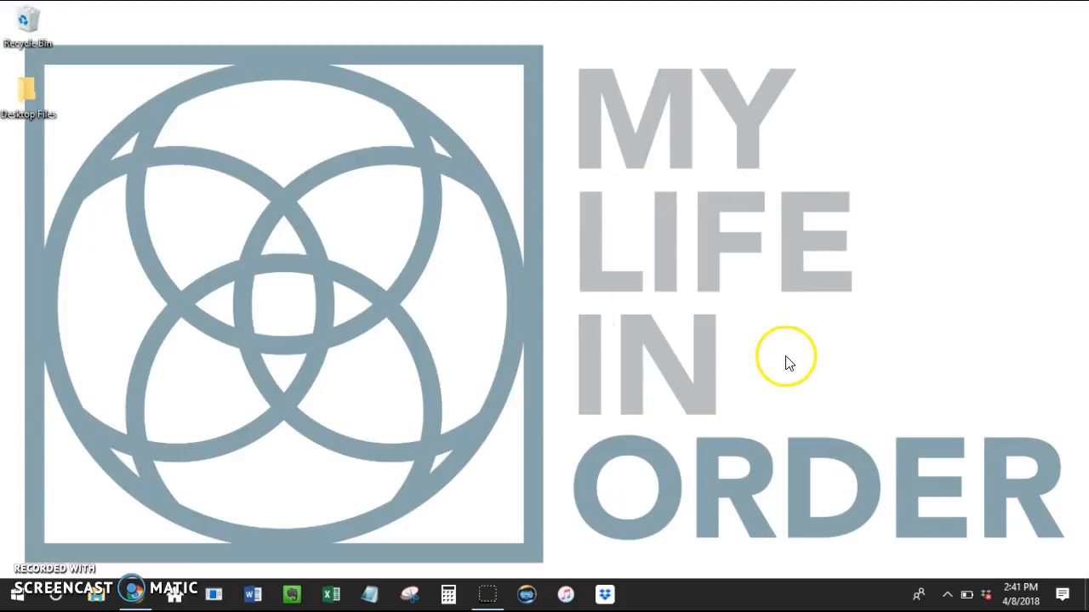
pyautogui.moveTo(638, 604)
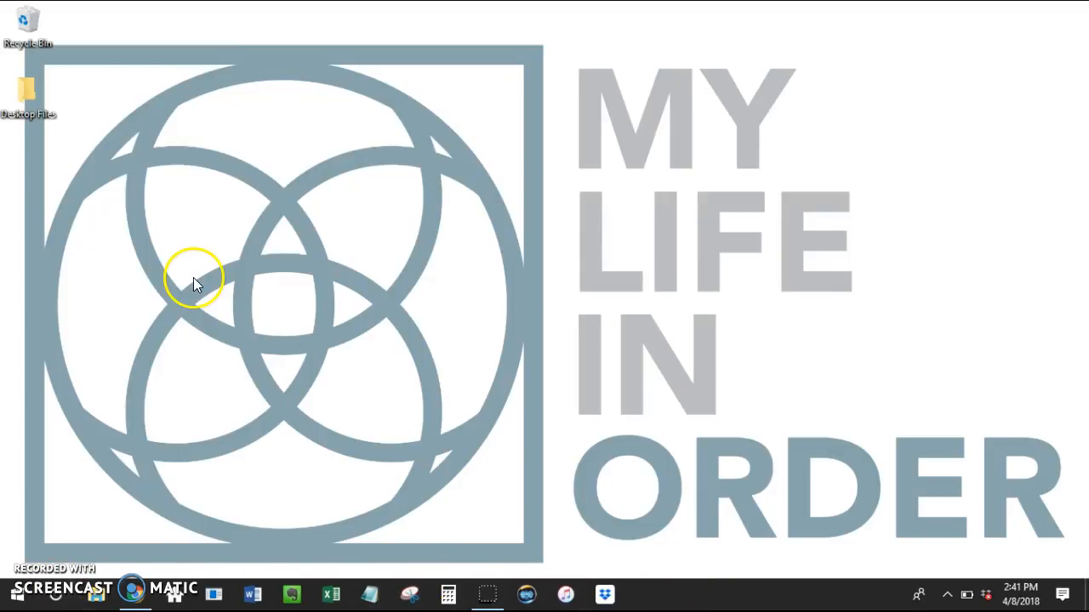
pyautogui.moveTo(28, 21)
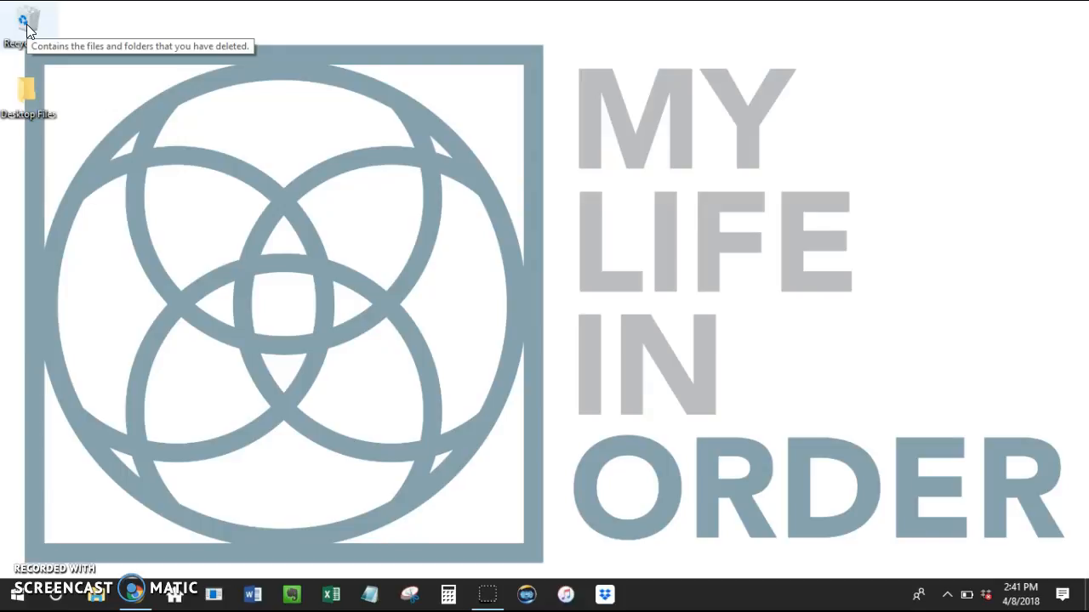
# - Restore 1.png from the Recycle Bin, then close the Recycle Bin window
pyautogui.doubleClick(21, 17)
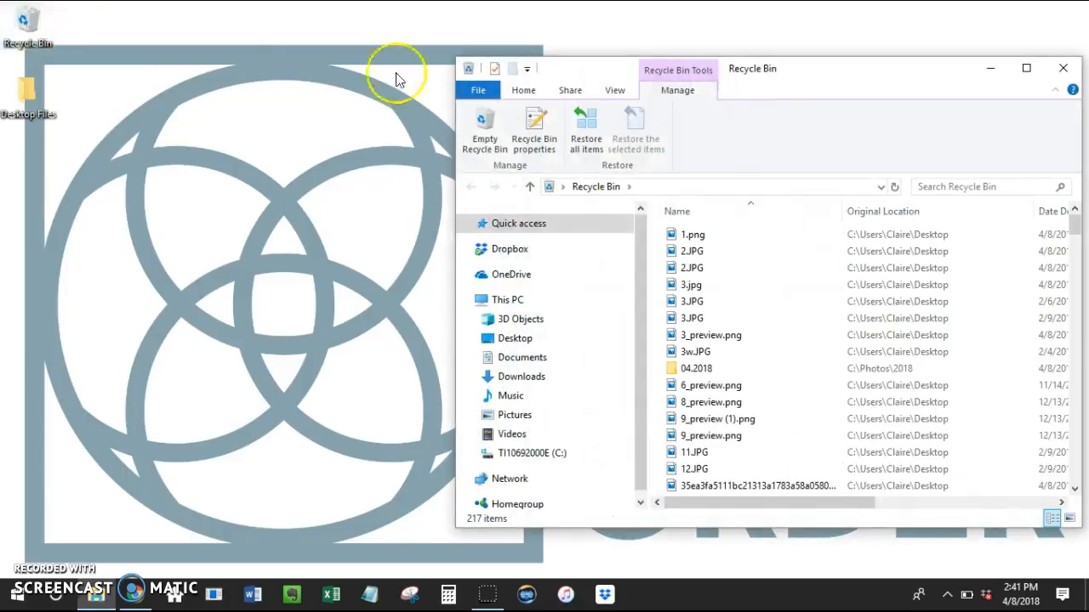
pyautogui.click(693, 234)
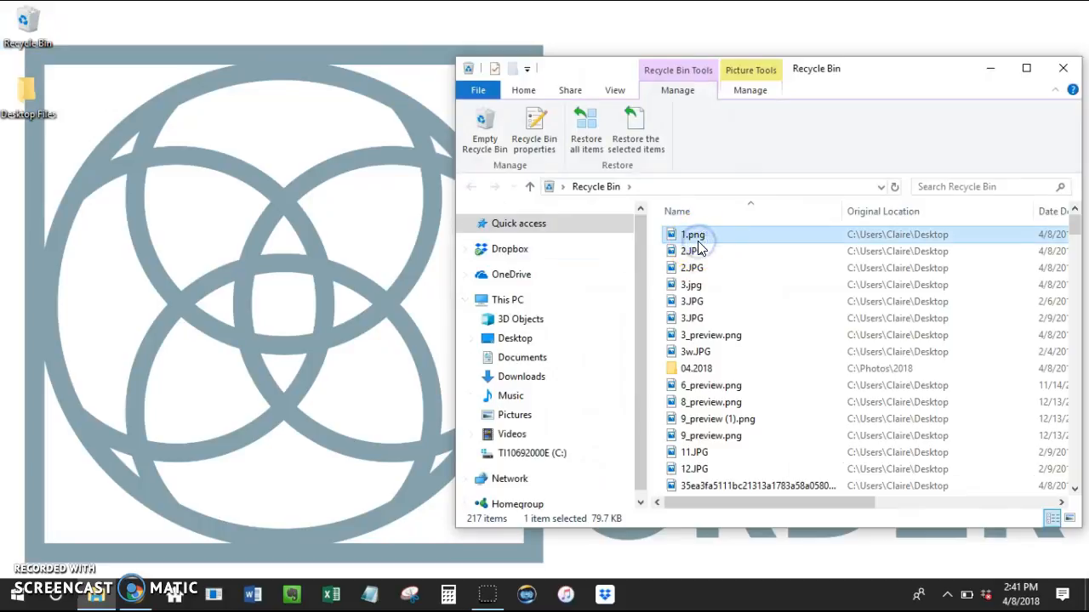
pyautogui.rightClick(694, 235)
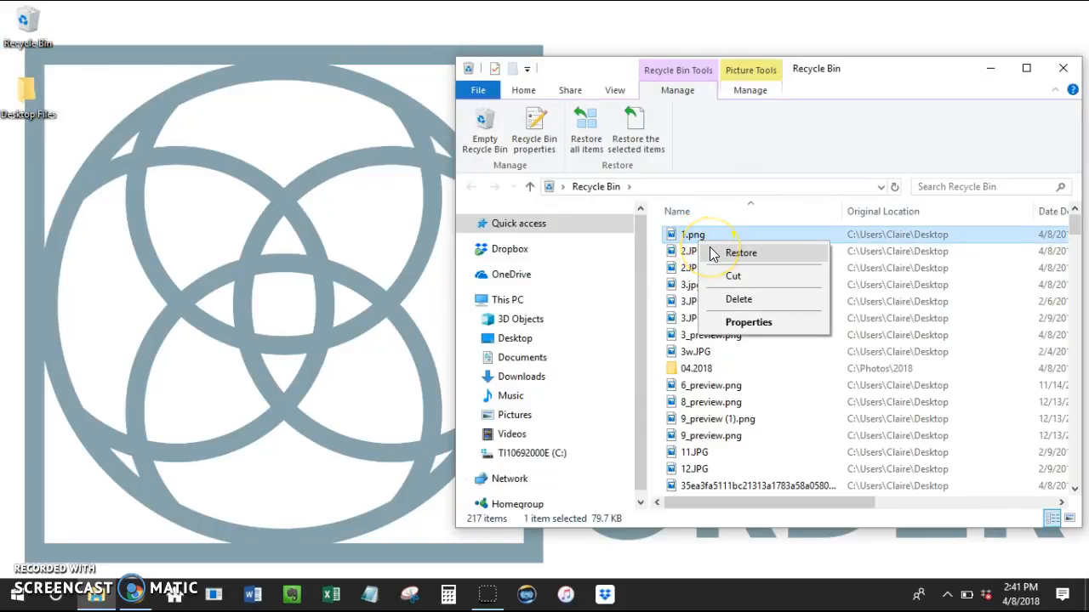
pyautogui.click(740, 253)
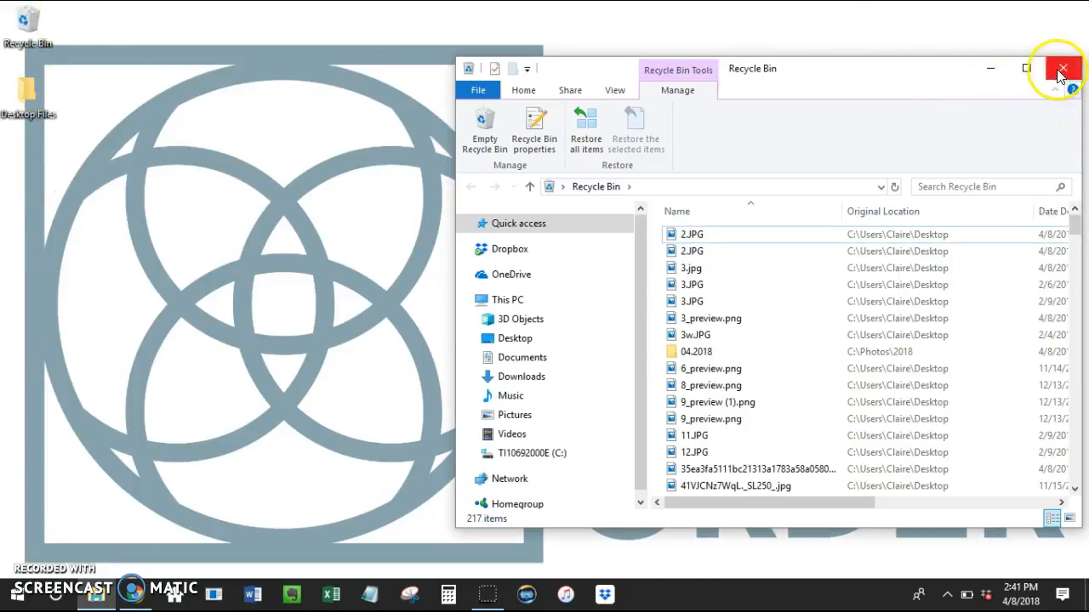
pyautogui.click(1061, 69)
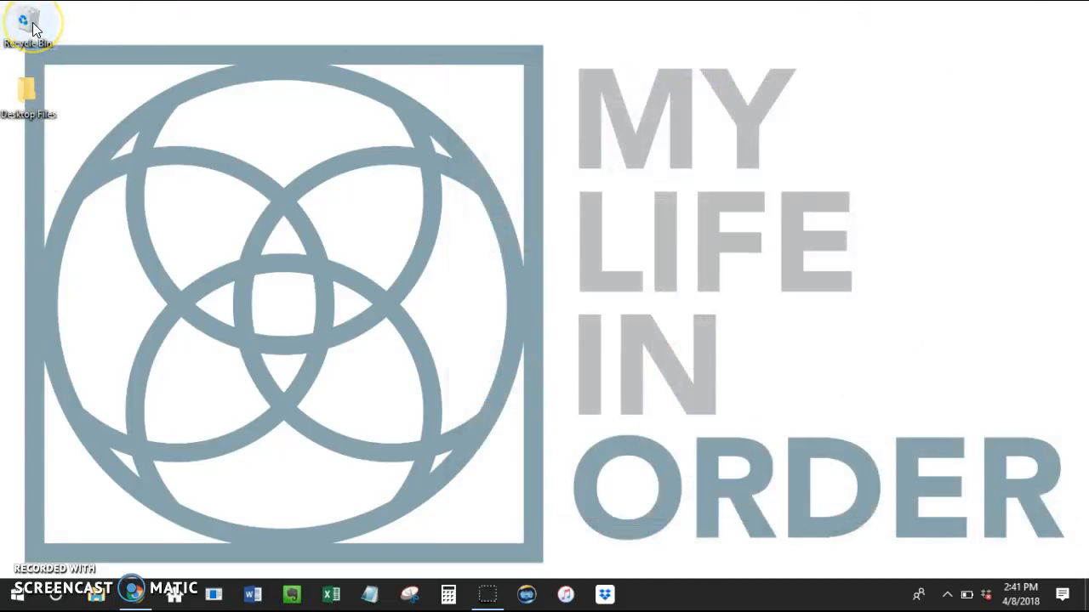
# - Empty the Recycle Bin, confirm deleting all items, and skip the access-denied folder
pyautogui.rightClick(25, 22)
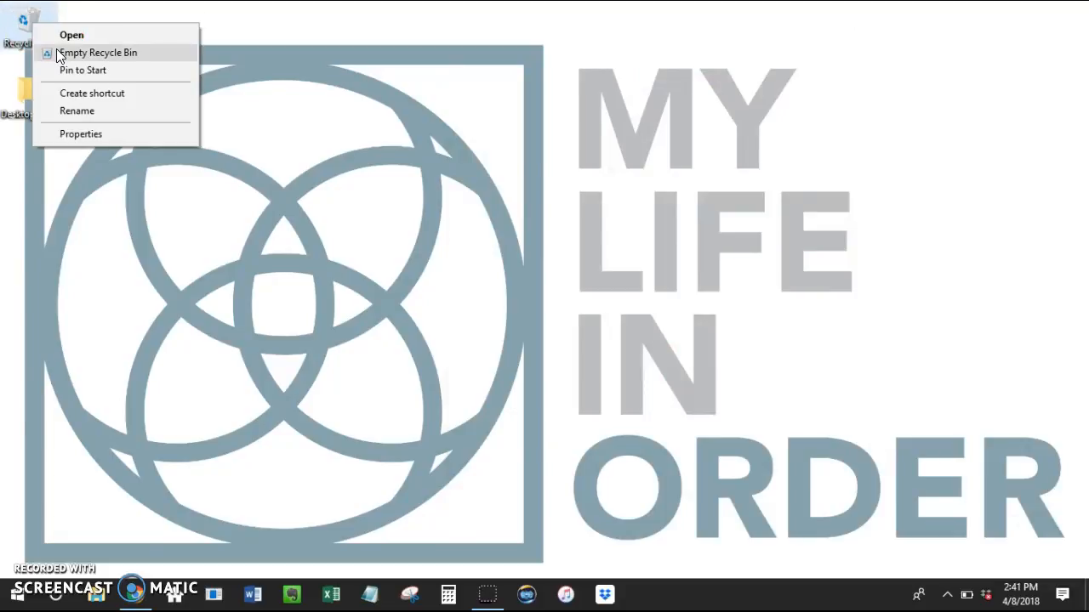
pyautogui.click(97, 52)
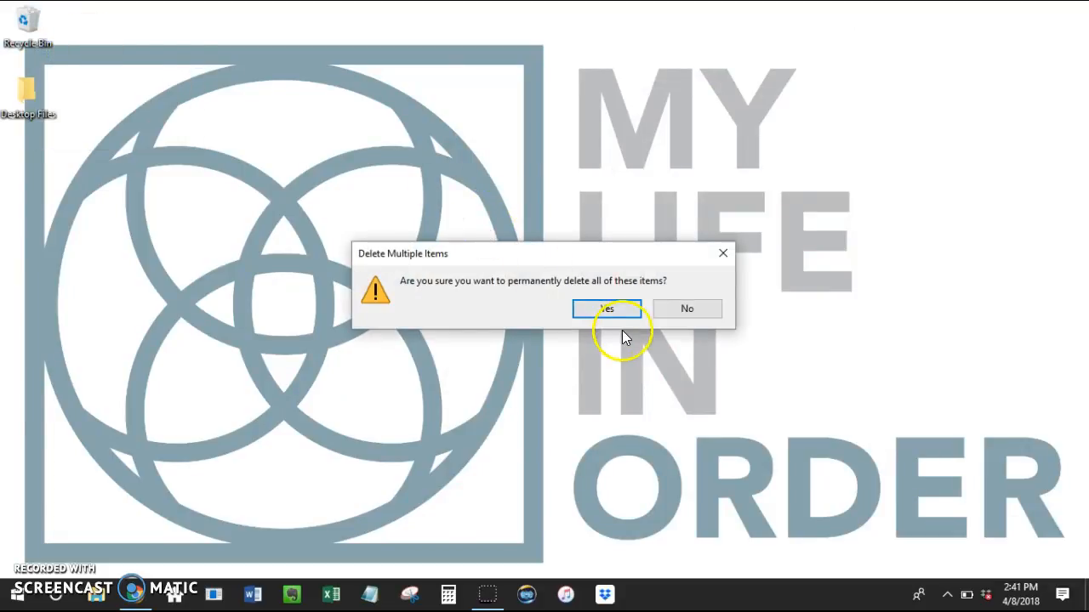
pyautogui.click(606, 308)
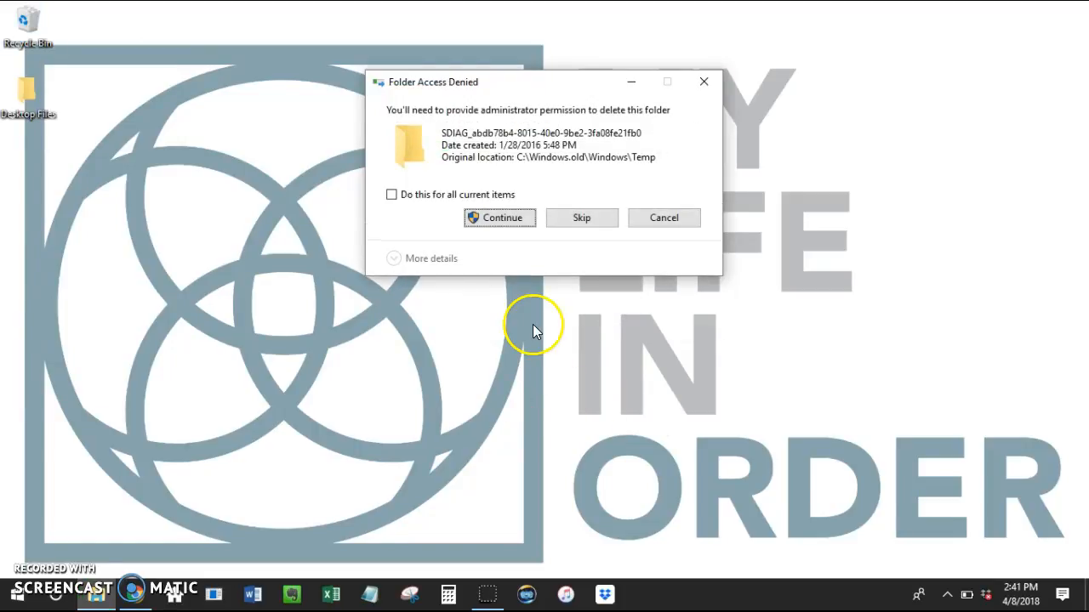
pyautogui.moveTo(484, 273)
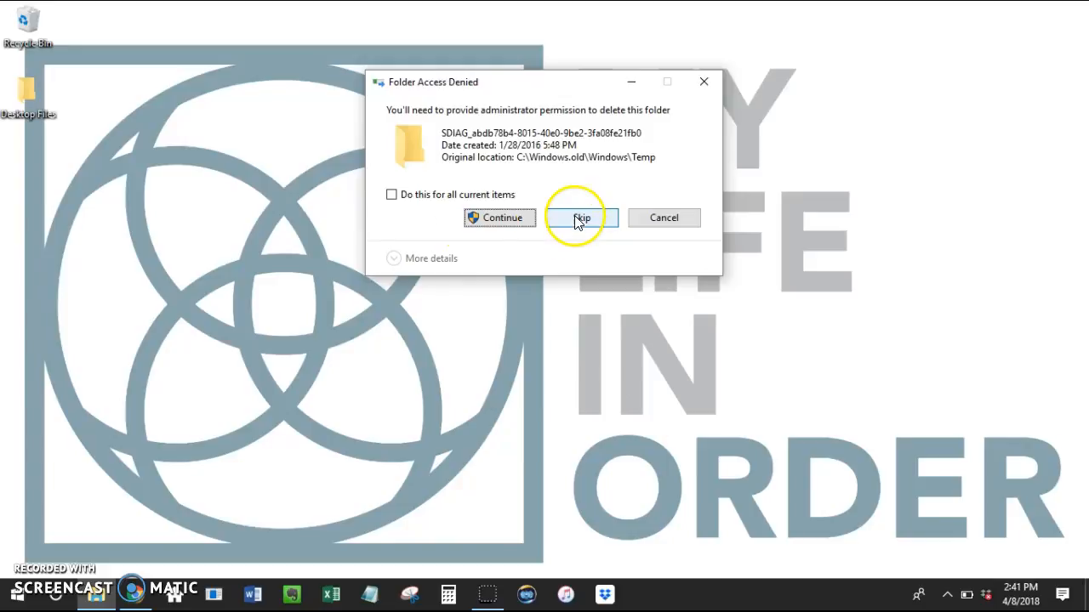
pyautogui.click(581, 218)
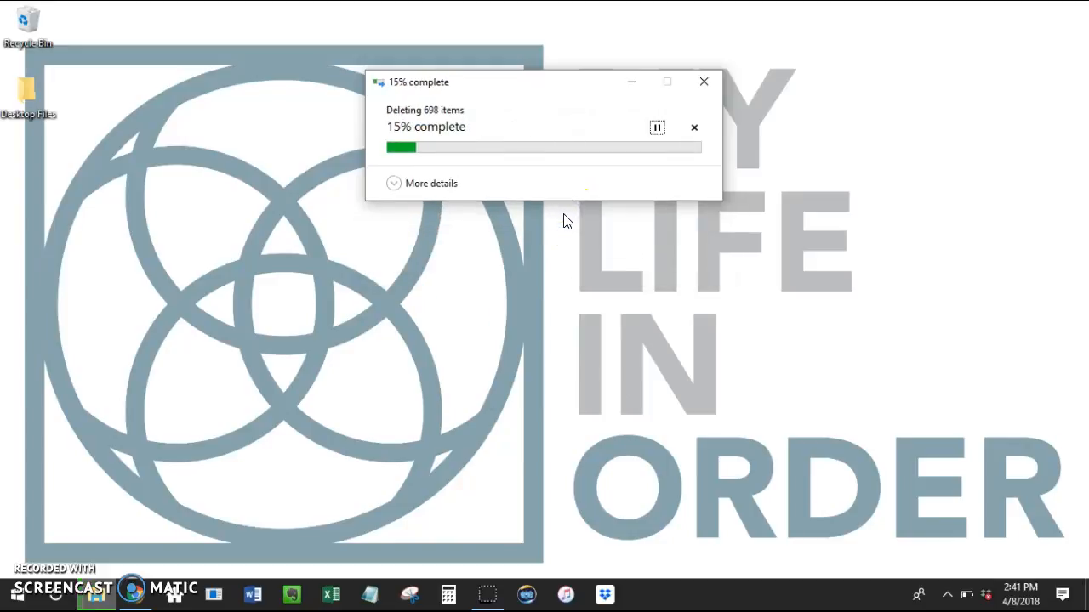